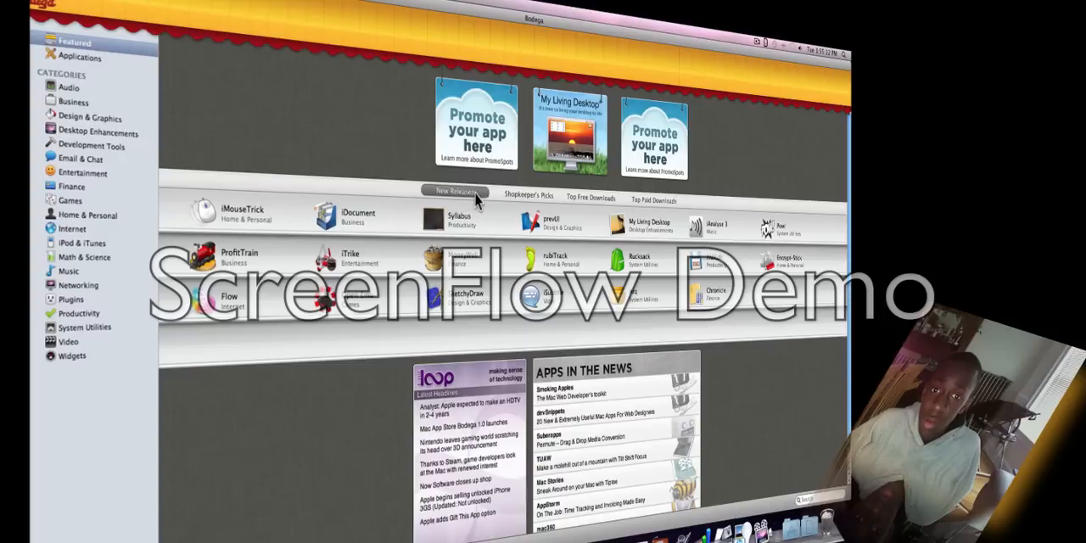
# Cycle through the Shopkeeper's Picks, Top Free Downloads and Top Paid Downloads lists.
pyautogui.click(526, 196)
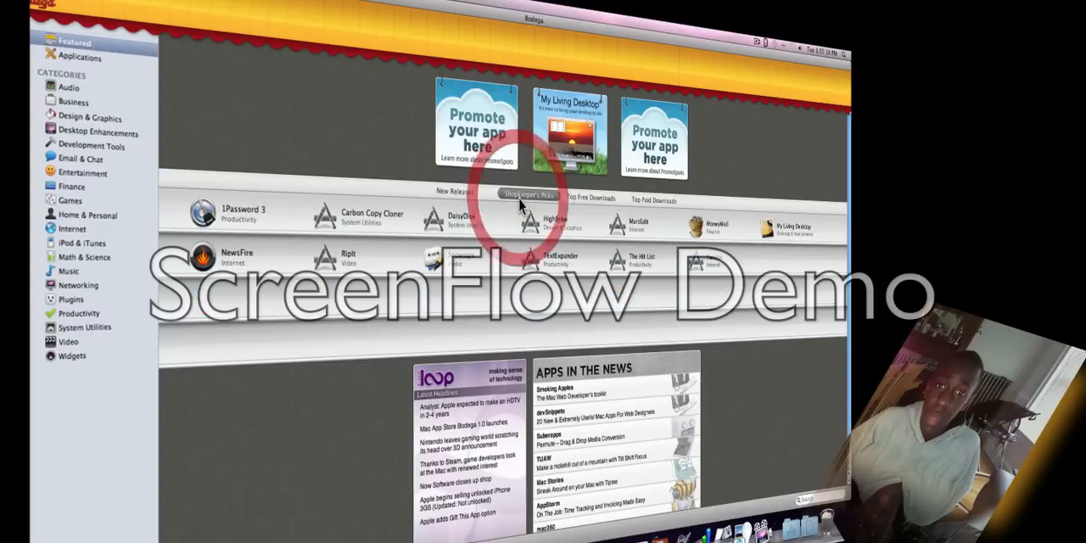
pyautogui.click(592, 199)
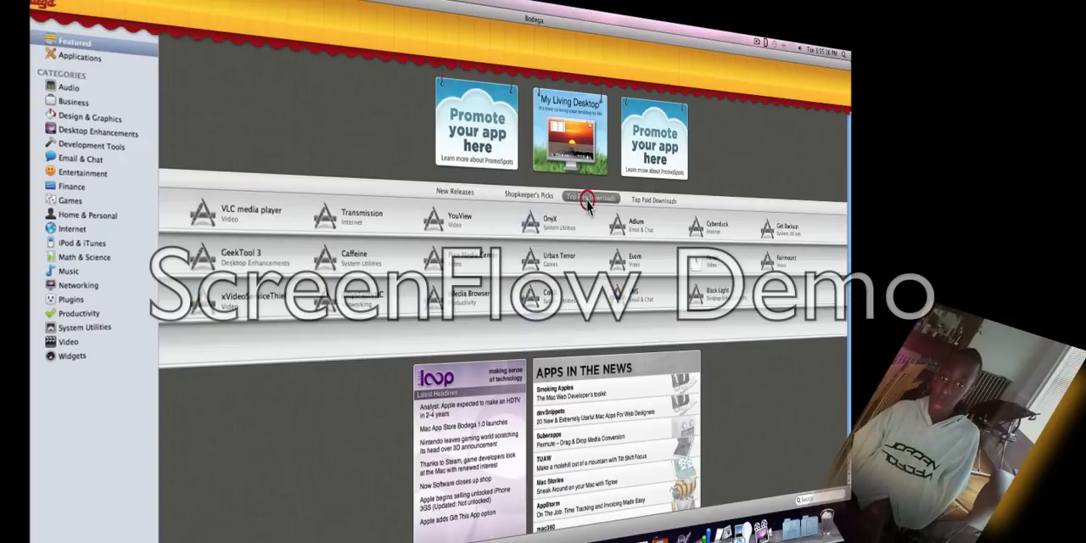
pyautogui.click(592, 199)
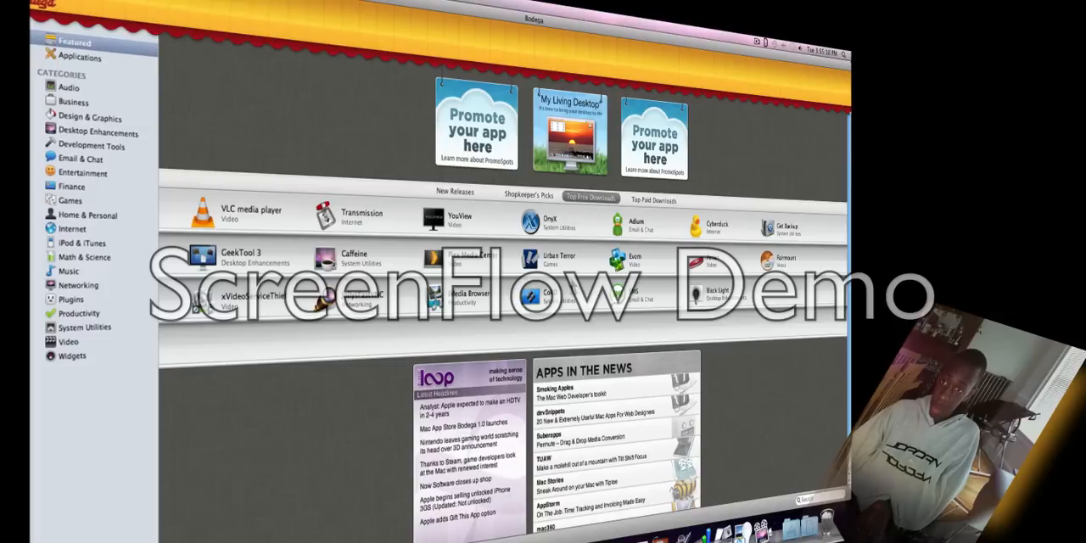
pyautogui.click(653, 198)
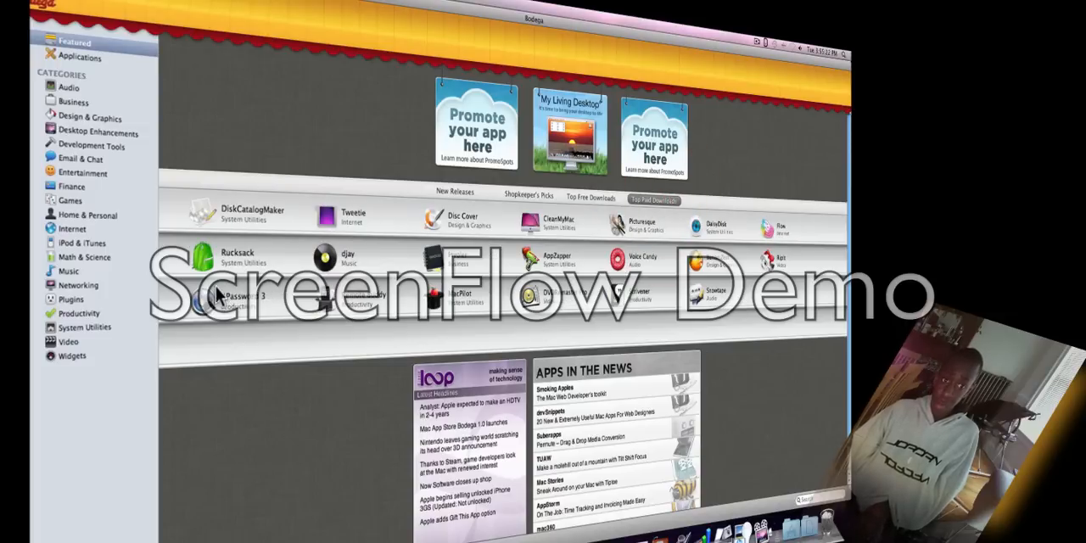
pyautogui.moveTo(68, 127)
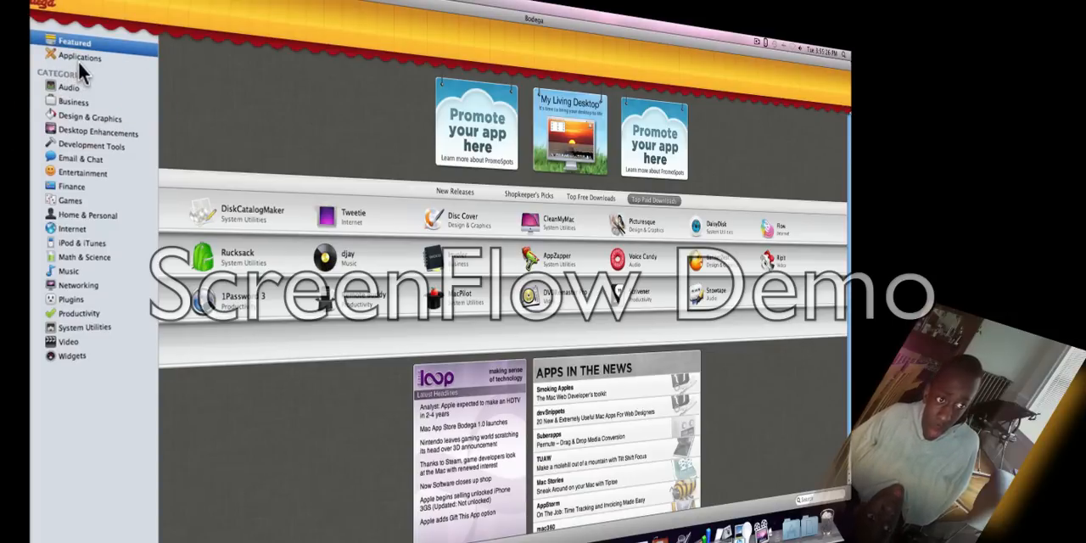
# Reload Featured, then browse the Audio and iPod & iTunes categories.
pyautogui.click(80, 58)
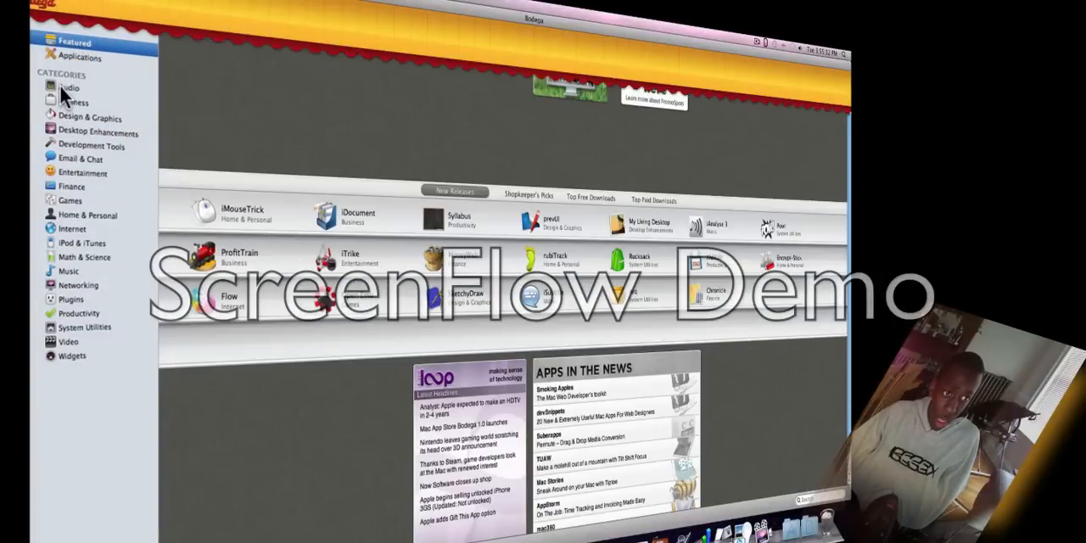
pyautogui.click(68, 88)
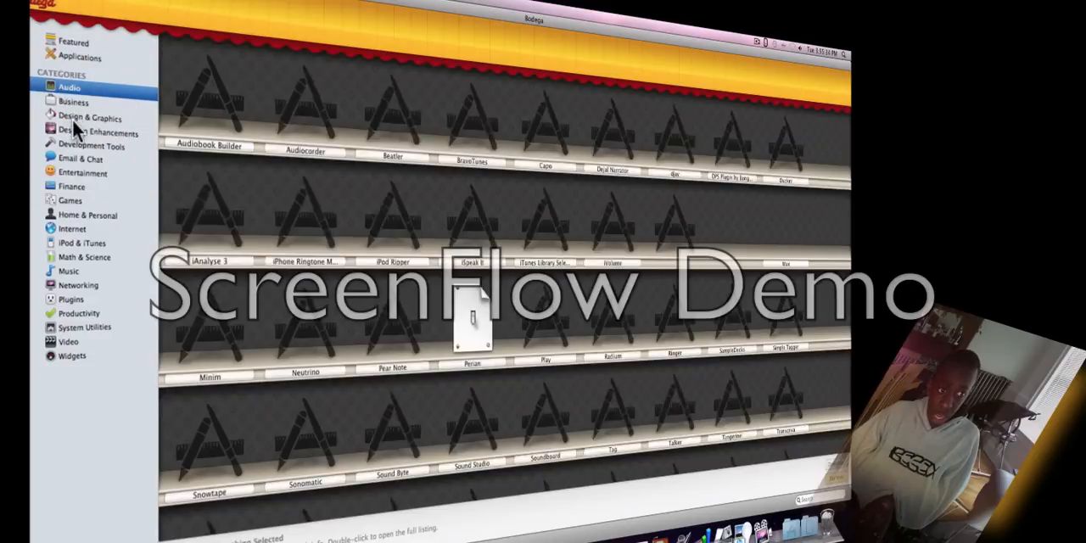
pyautogui.click(81, 243)
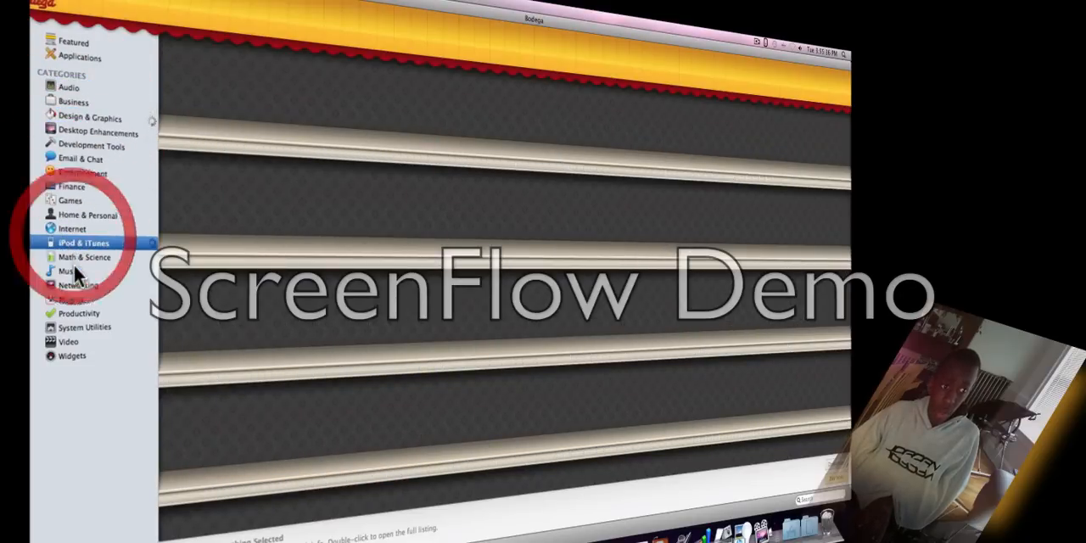
pyautogui.click(83, 243)
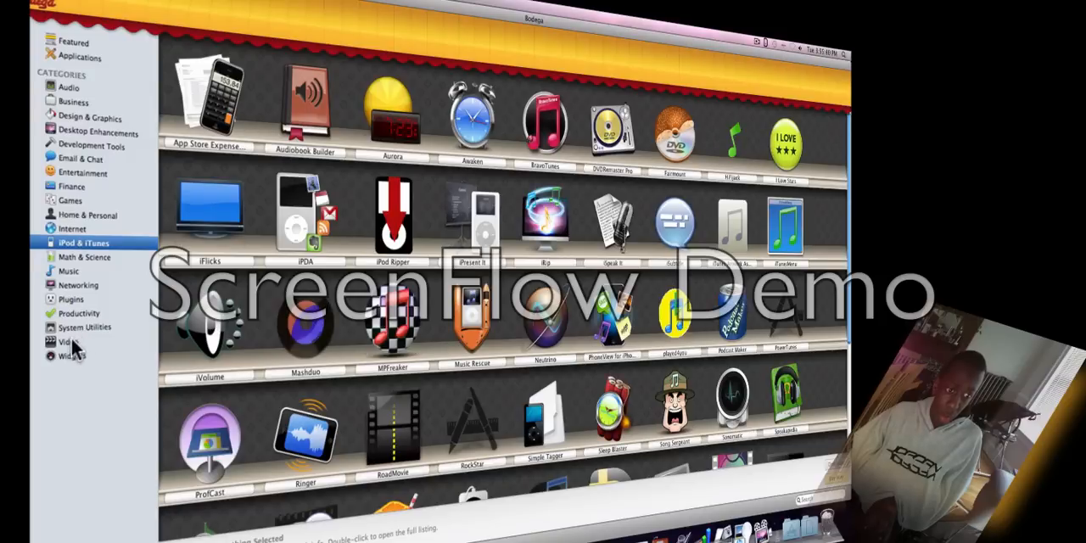
# Scroll the Video category shelves and open iDive's detail page.
pyautogui.click(67, 341)
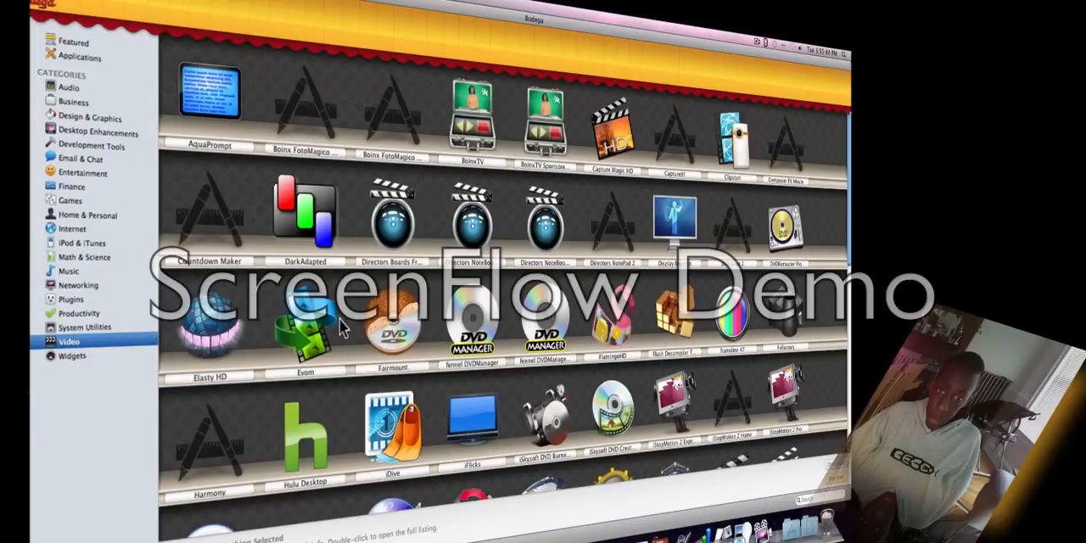
pyautogui.scroll(-3)
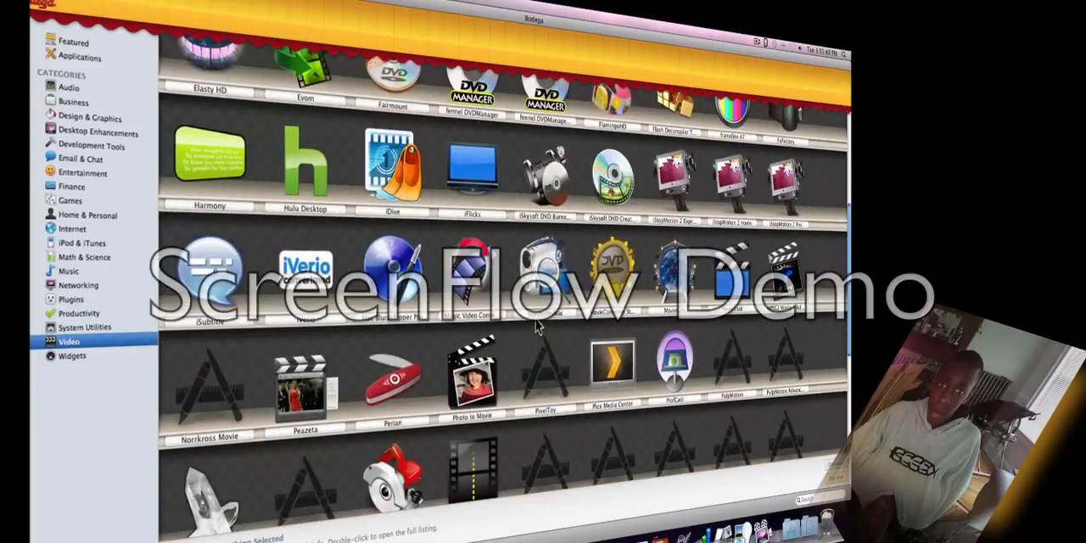
pyautogui.scroll(3)
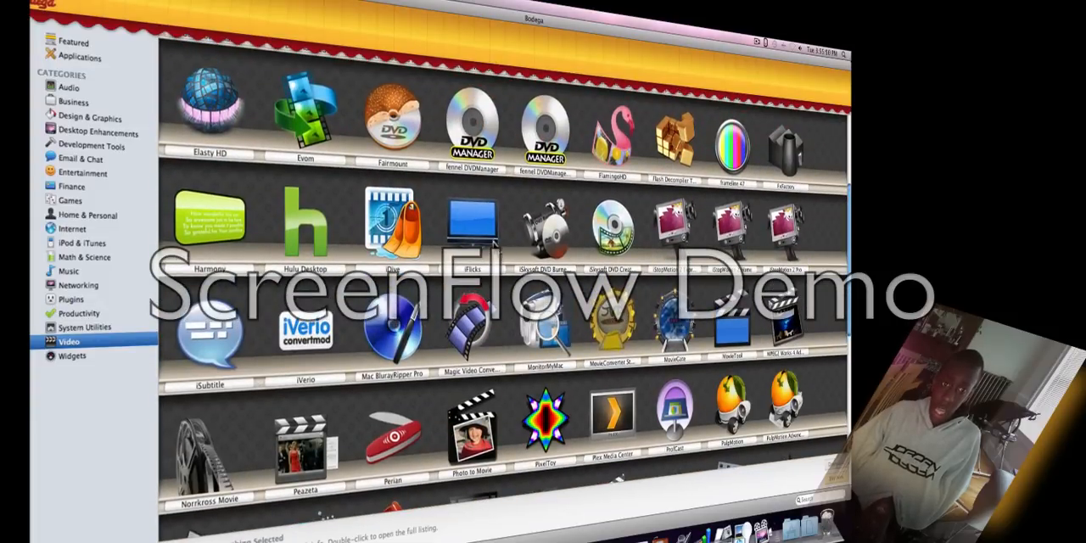
pyautogui.doubleClick(390, 229)
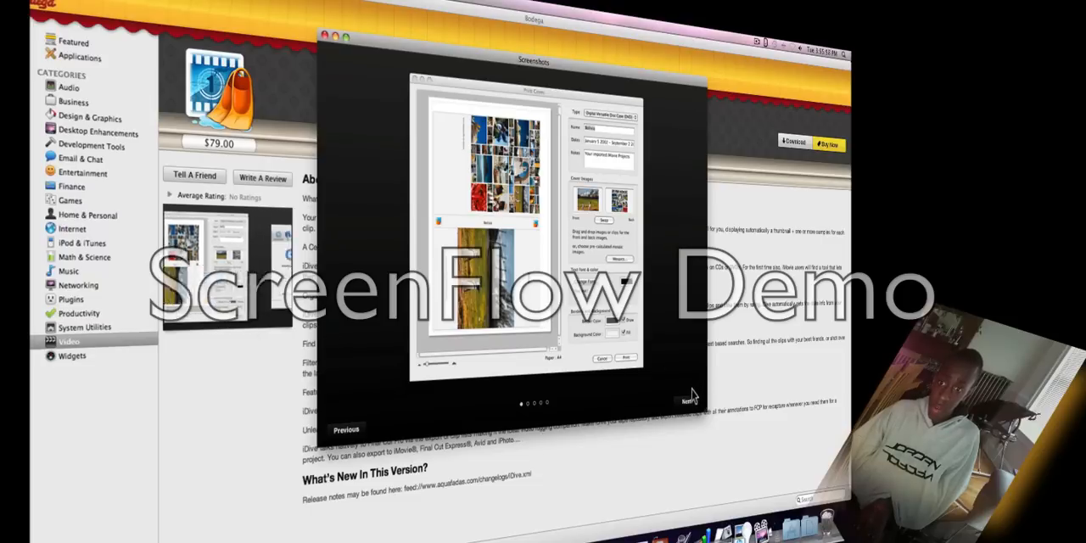
# Step through iDive's screenshots, view its Reviews and Press tabs, then return to Featured.
pyautogui.click(687, 400)
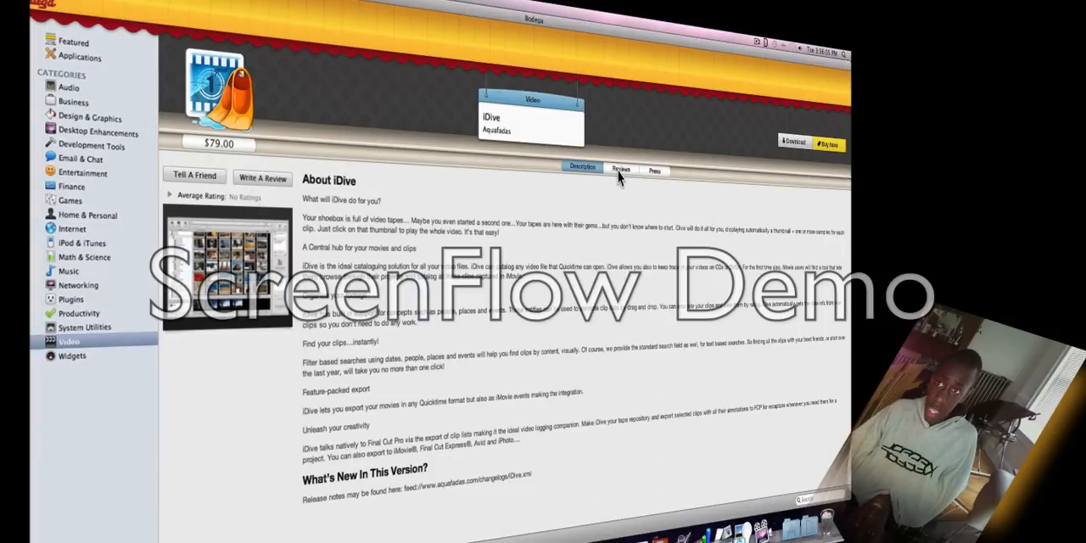
pyautogui.click(620, 168)
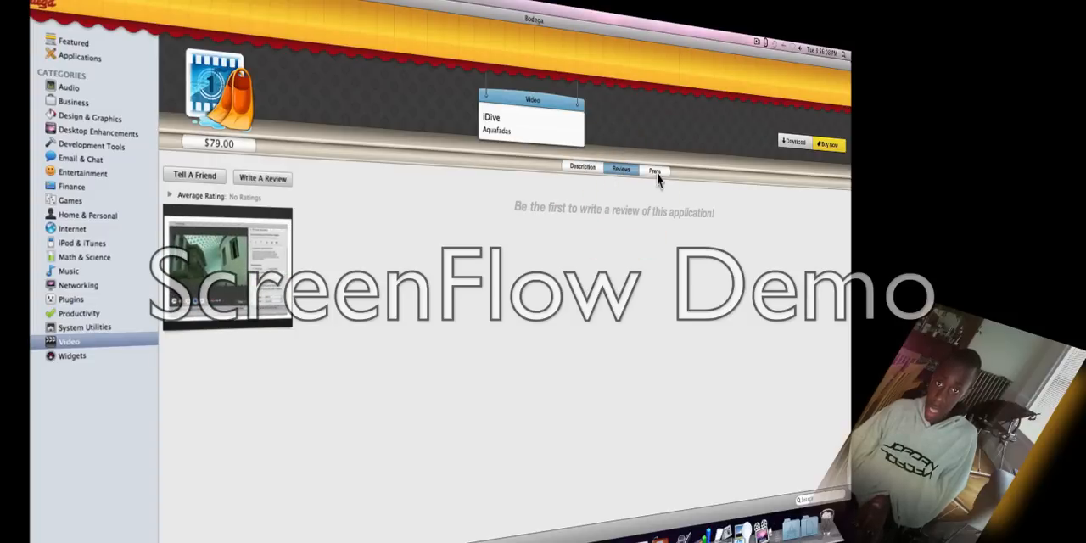
pyautogui.click(655, 167)
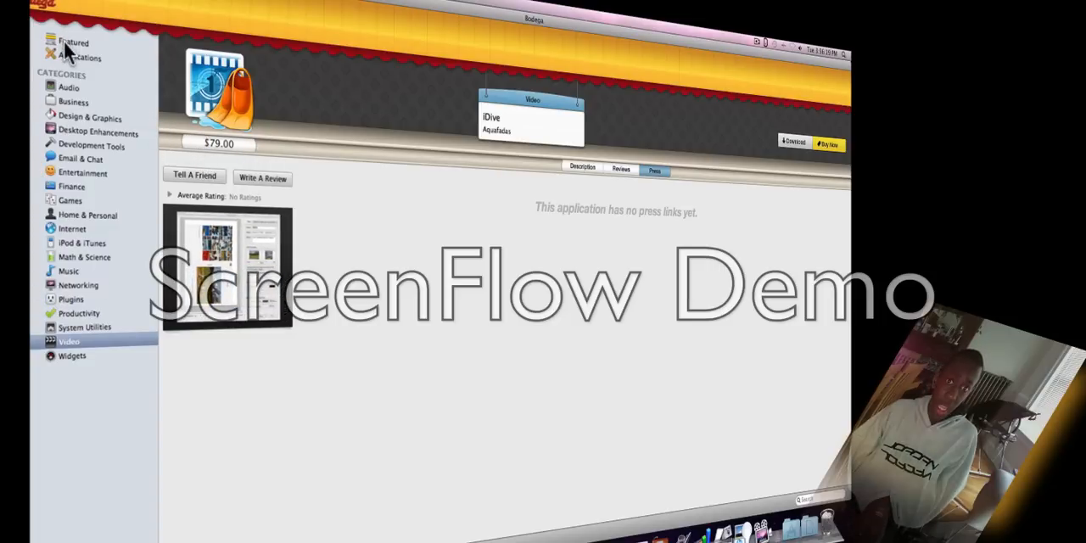
pyautogui.click(72, 43)
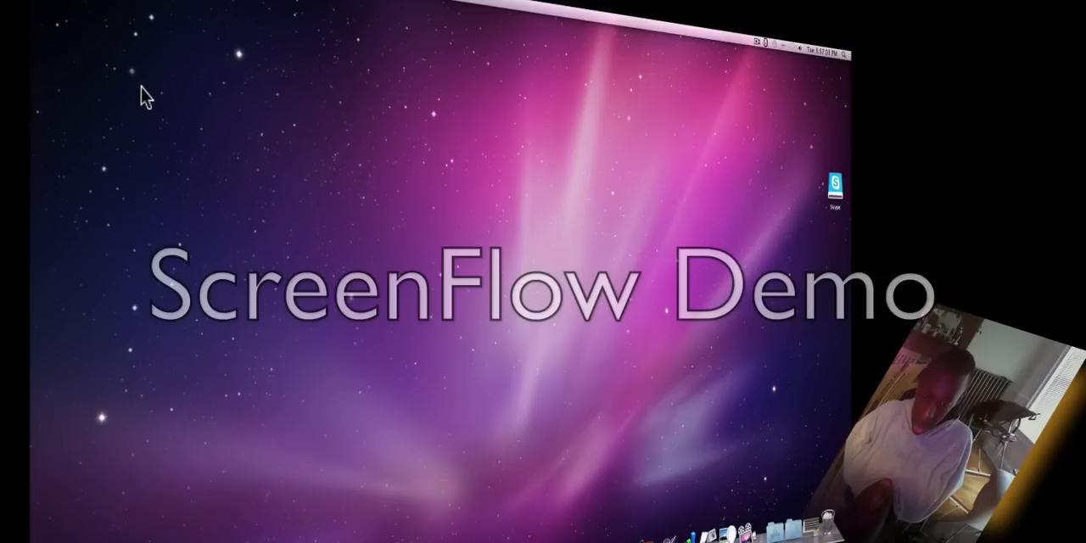
pyautogui.moveTo(435, 265)
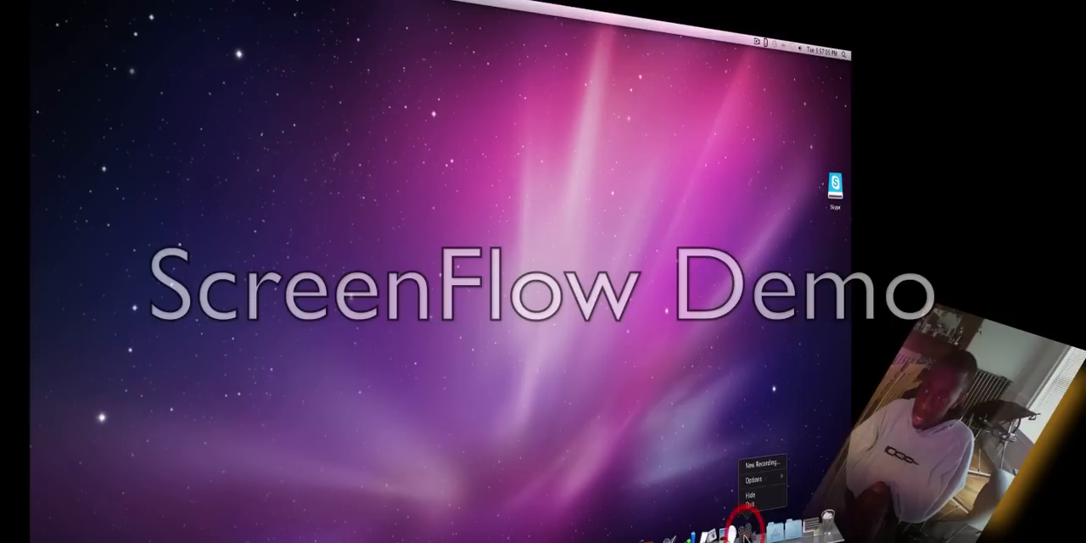
pyautogui.moveTo(755, 481)
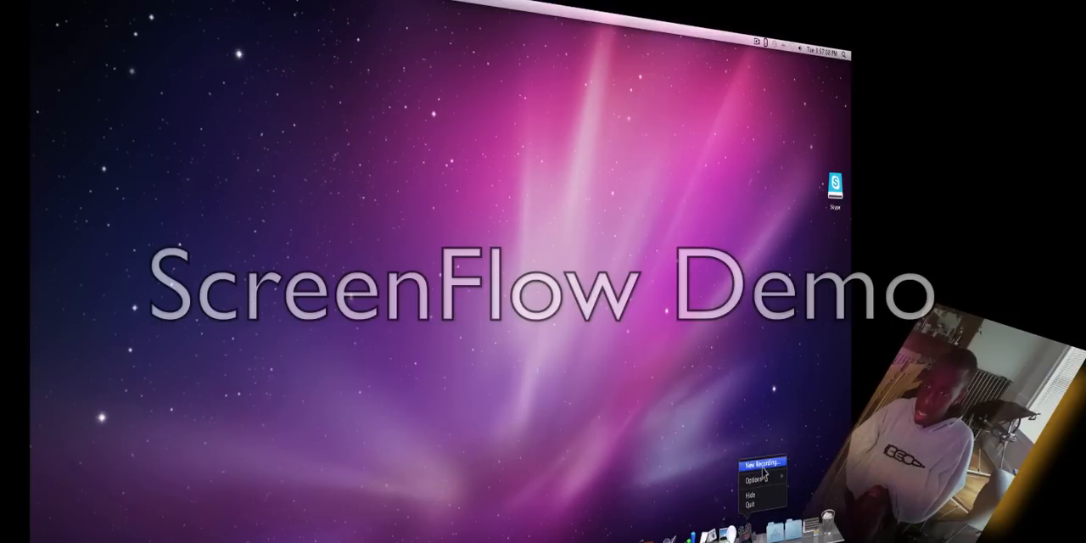
# Choose New Recording from the ScreenFlow Dock menu.
pyautogui.click(766, 461)
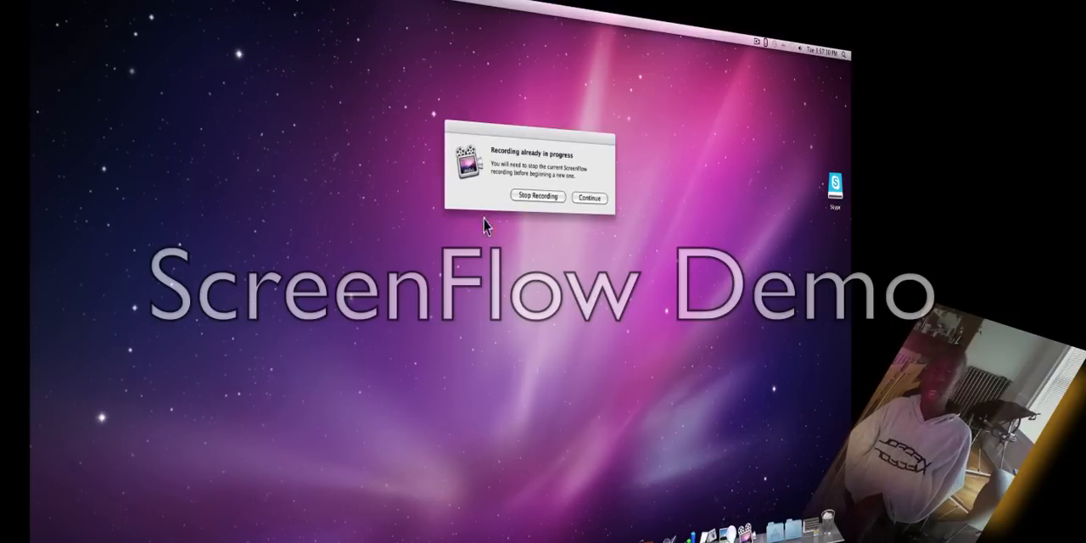
pyautogui.moveTo(503, 238)
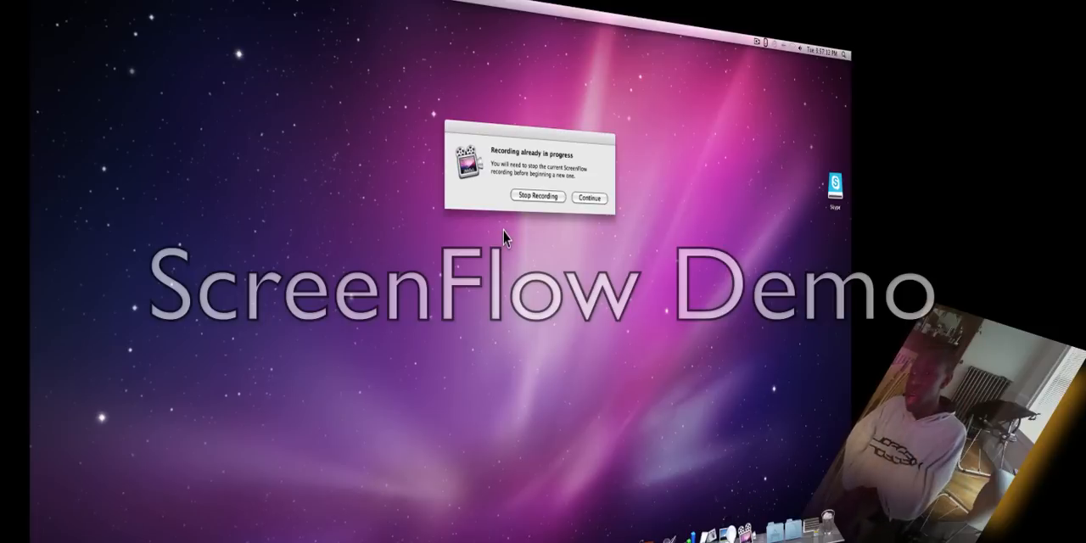